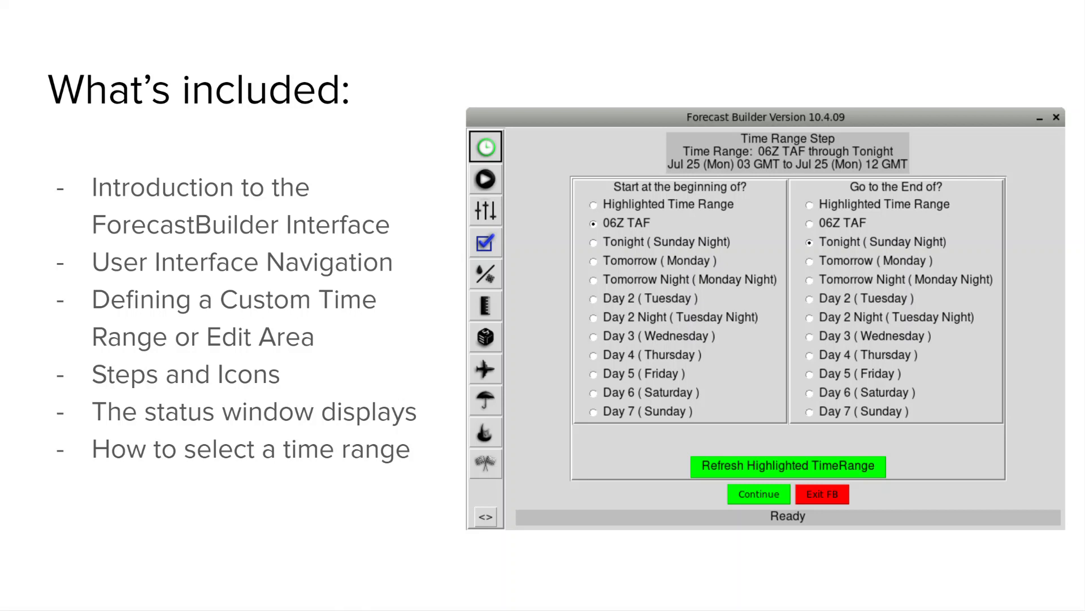
Advance to the 'User Interface Navigation Cont.' slide with the coloured step-icon arrows.
{"action": "key", "text": "Right"}
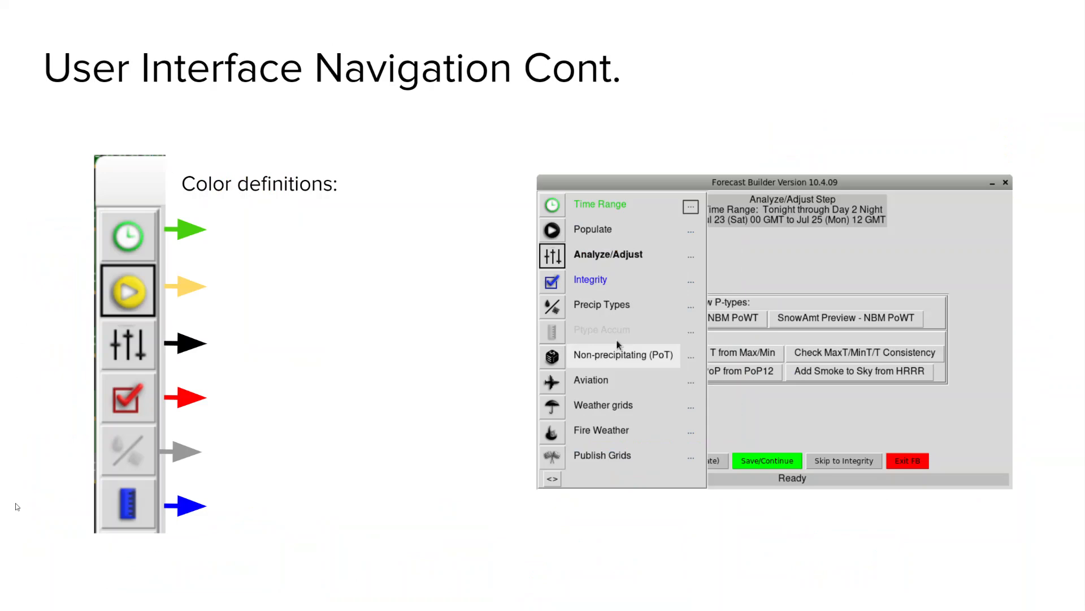
{"action": "mouse_move", "coordinate": [395, 518]}
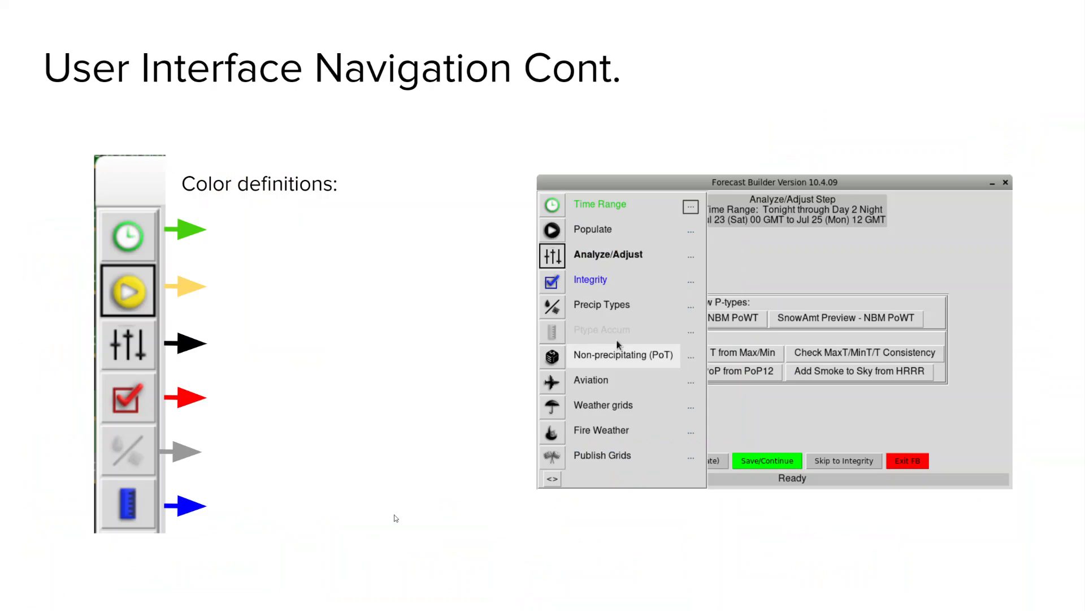
{"action": "mouse_move", "coordinate": [557, 159]}
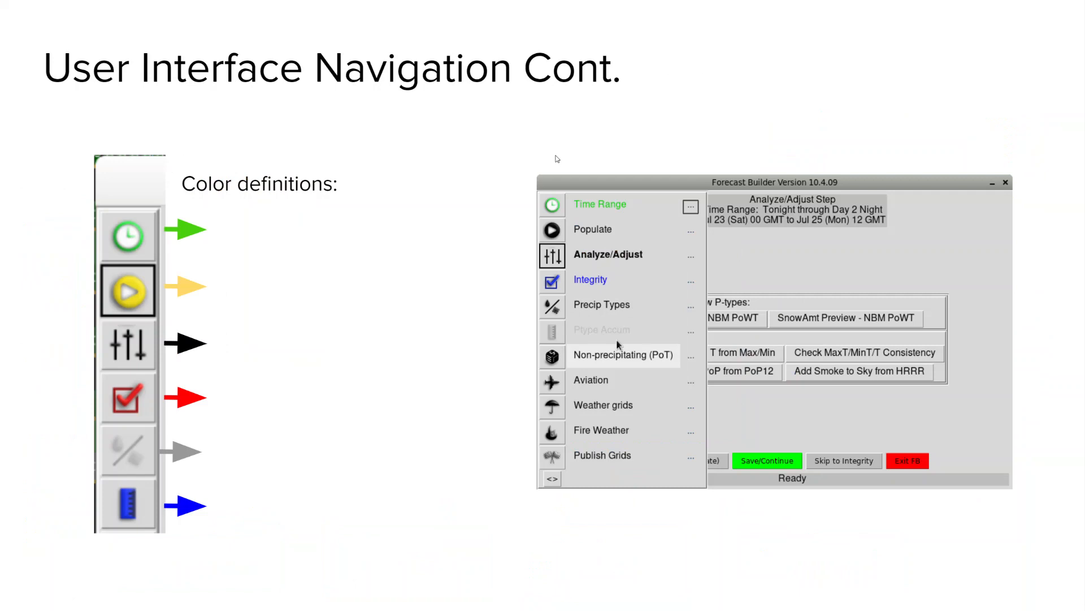
{"action": "mouse_move", "coordinate": [580, 335]}
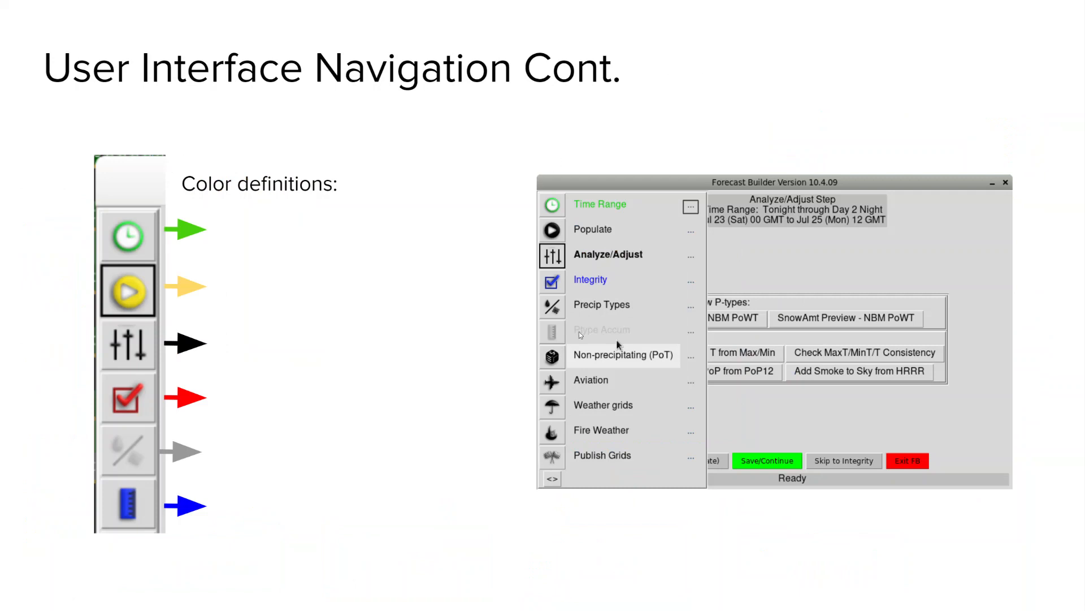
{"action": "mouse_move", "coordinate": [640, 208]}
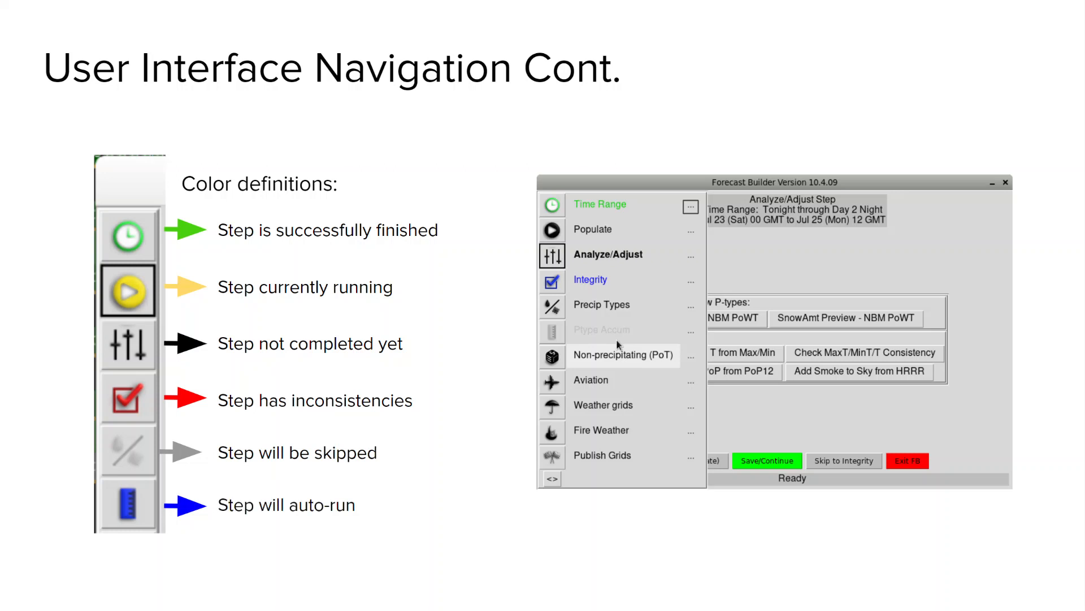
{"action": "mouse_move", "coordinate": [563, 555]}
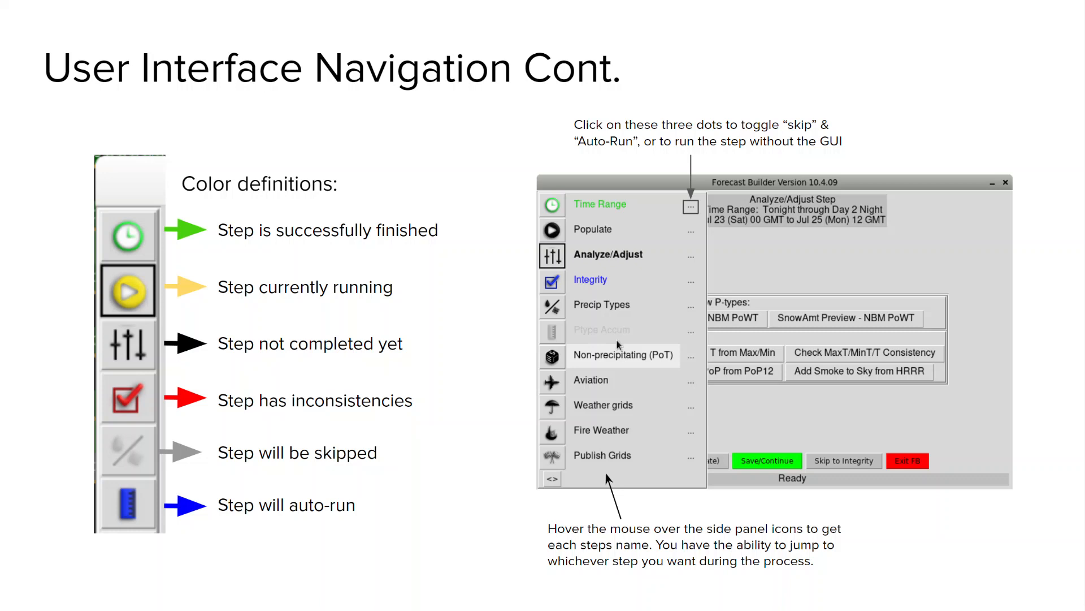
Reveal the callouts on the step dots and side-panel icon hovering, then advance.
{"action": "key", "text": "right"}
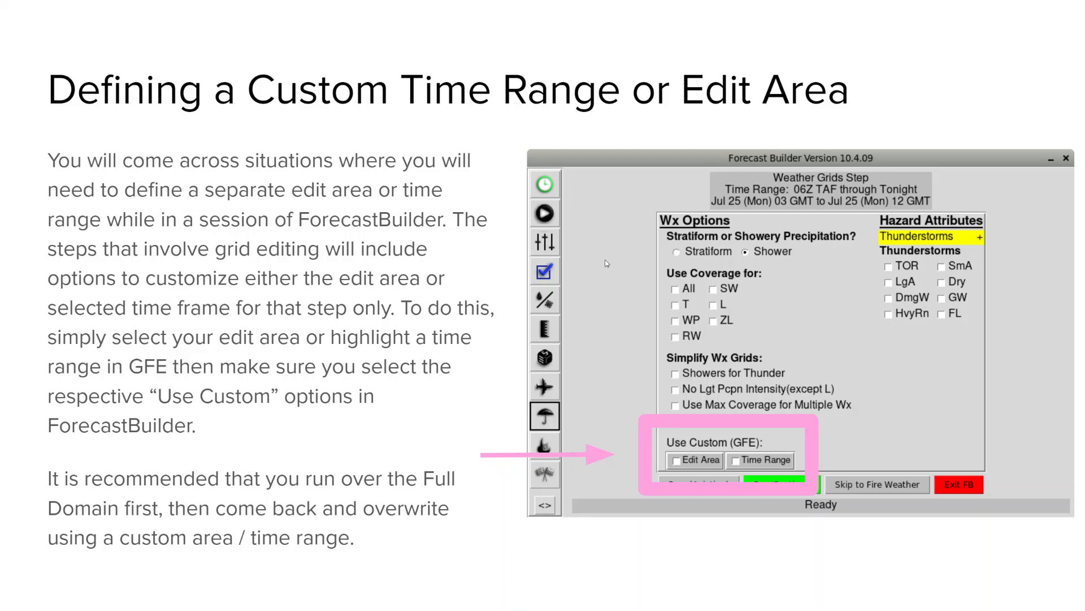
{"action": "mouse_move", "coordinate": [631, 462]}
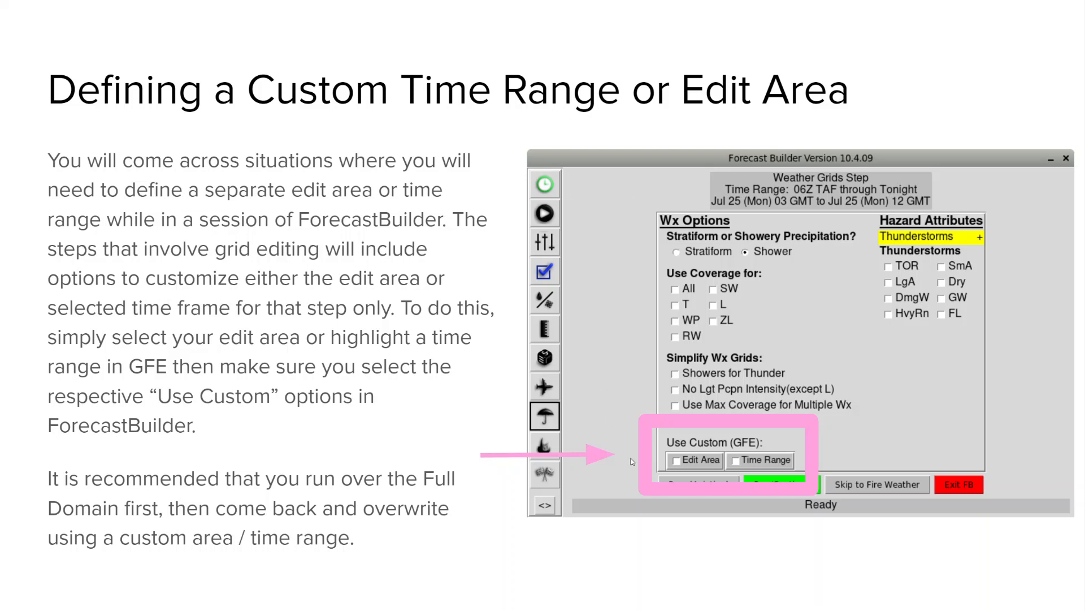
{"action": "mouse_move", "coordinate": [763, 494]}
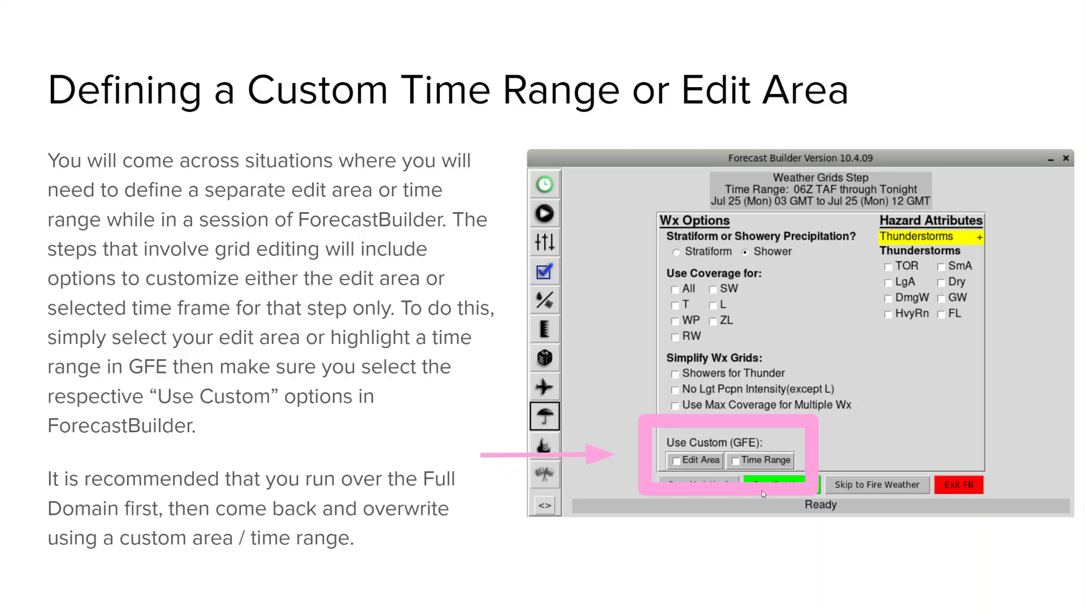
{"action": "mouse_move", "coordinate": [746, 499]}
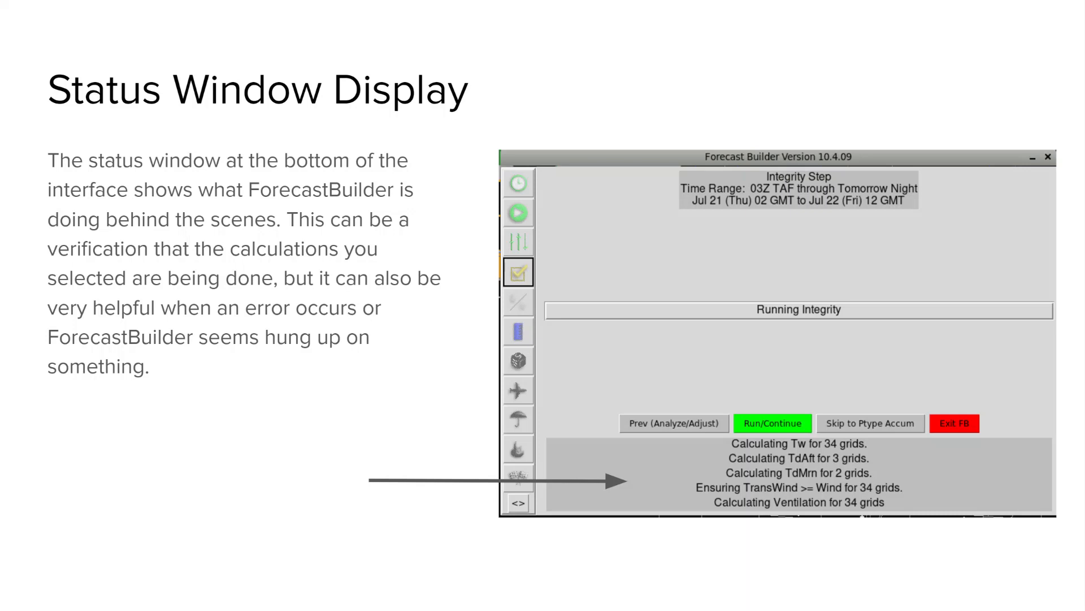
{"action": "mouse_move", "coordinate": [677, 570]}
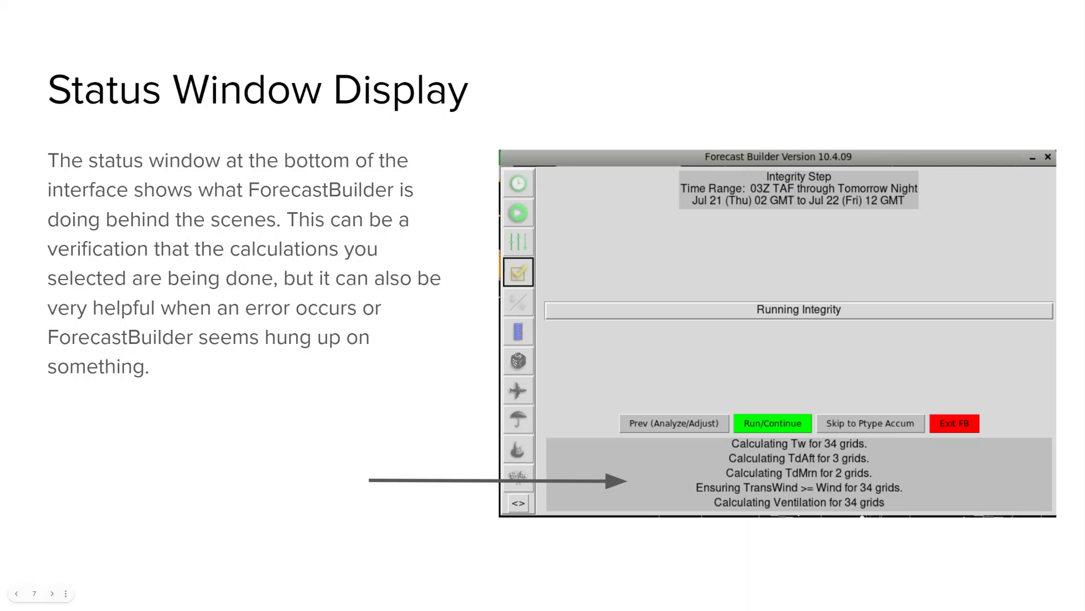
{"action": "left_click", "coordinate": [52, 593]}
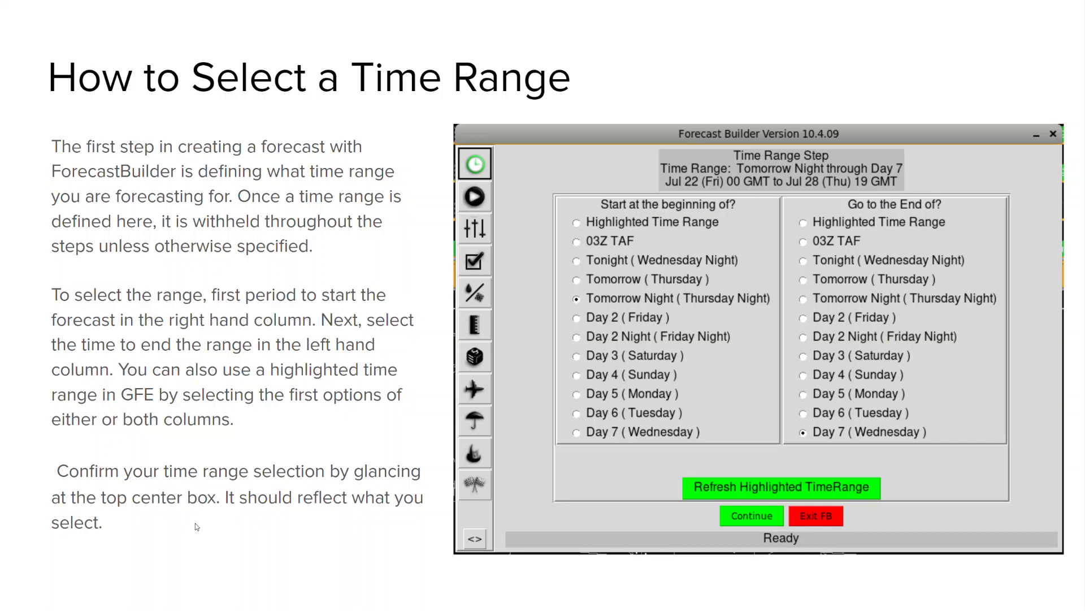
{"action": "mouse_move", "coordinate": [552, 272]}
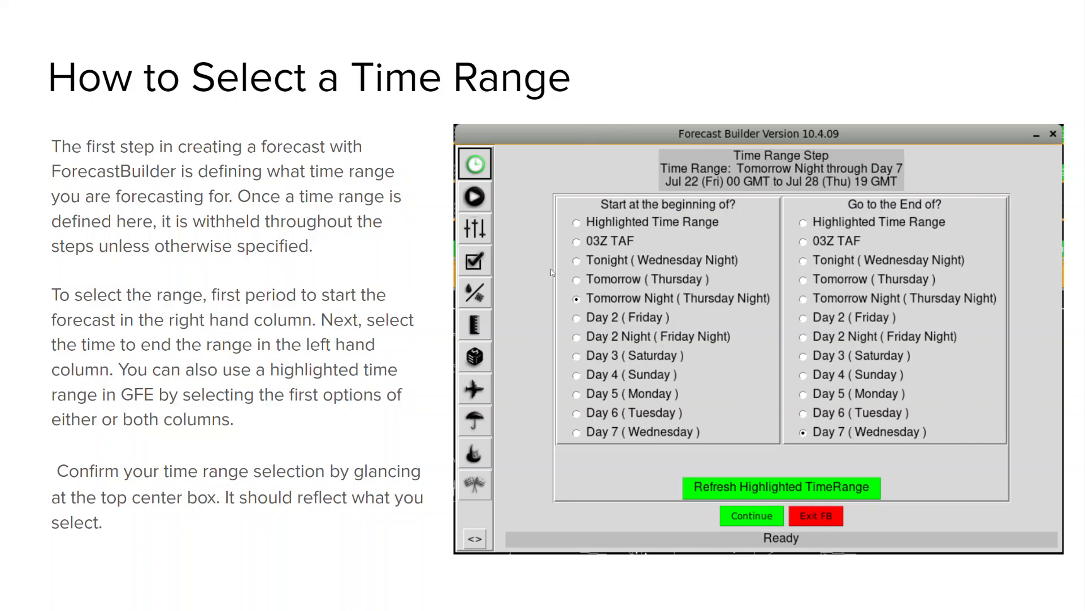
{"action": "mouse_move", "coordinate": [984, 332]}
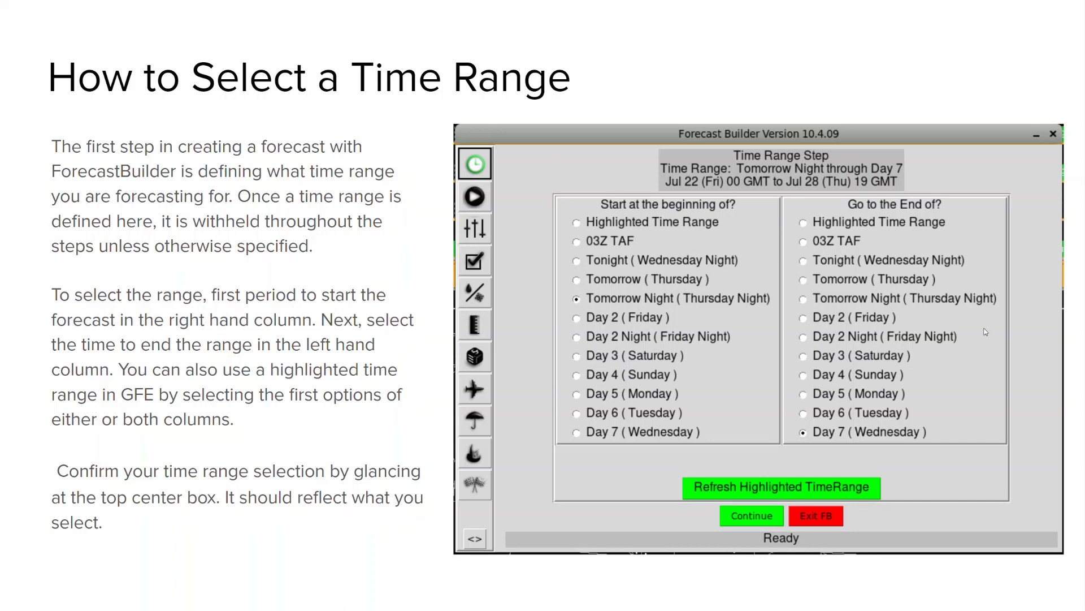
{"action": "mouse_move", "coordinate": [664, 283]}
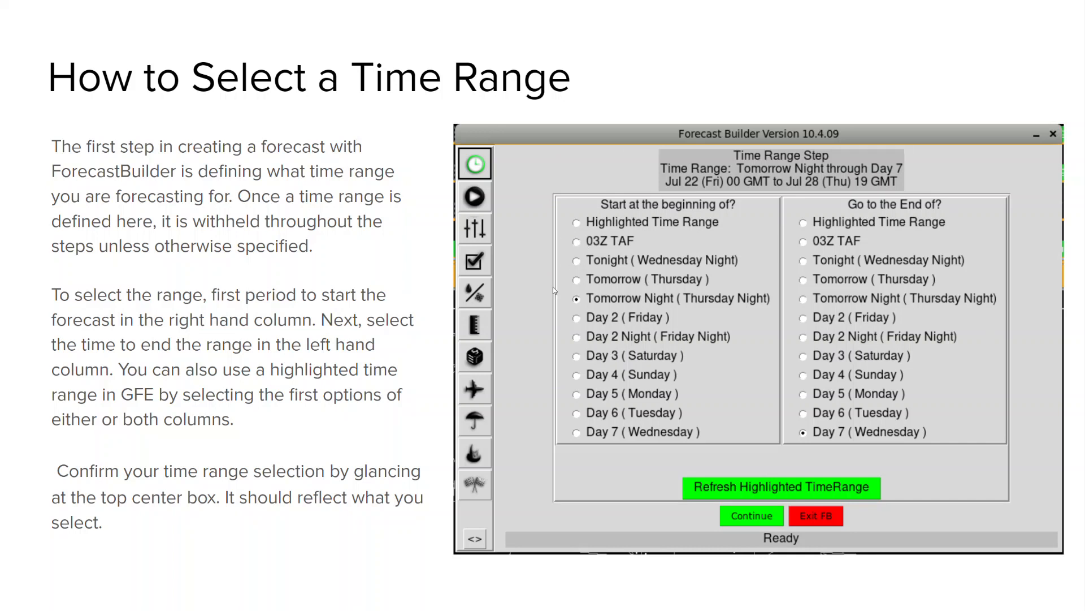
{"action": "mouse_move", "coordinate": [582, 344]}
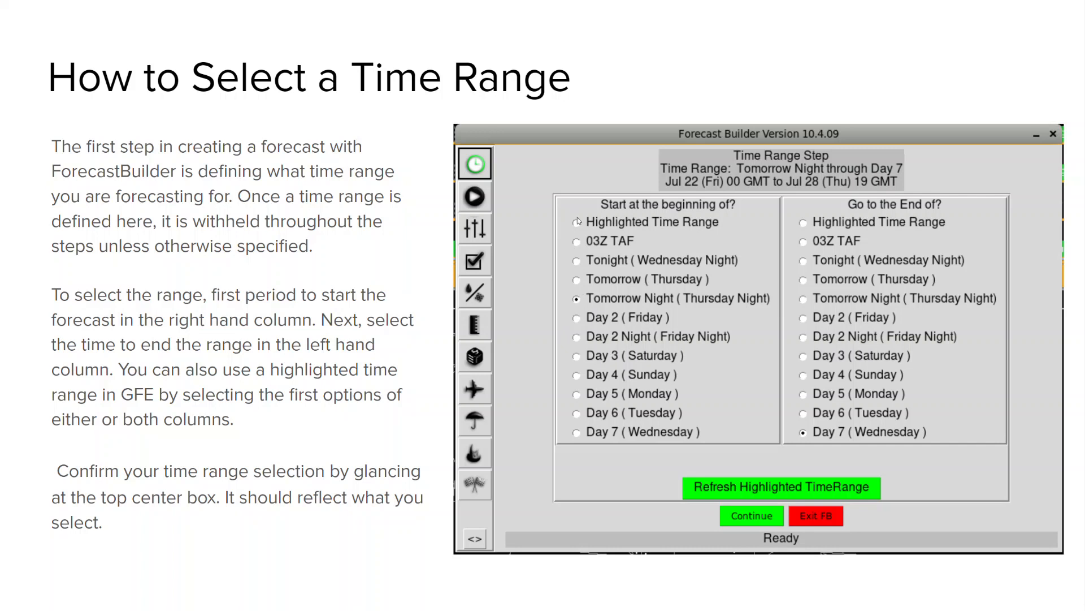
{"action": "mouse_move", "coordinate": [691, 225]}
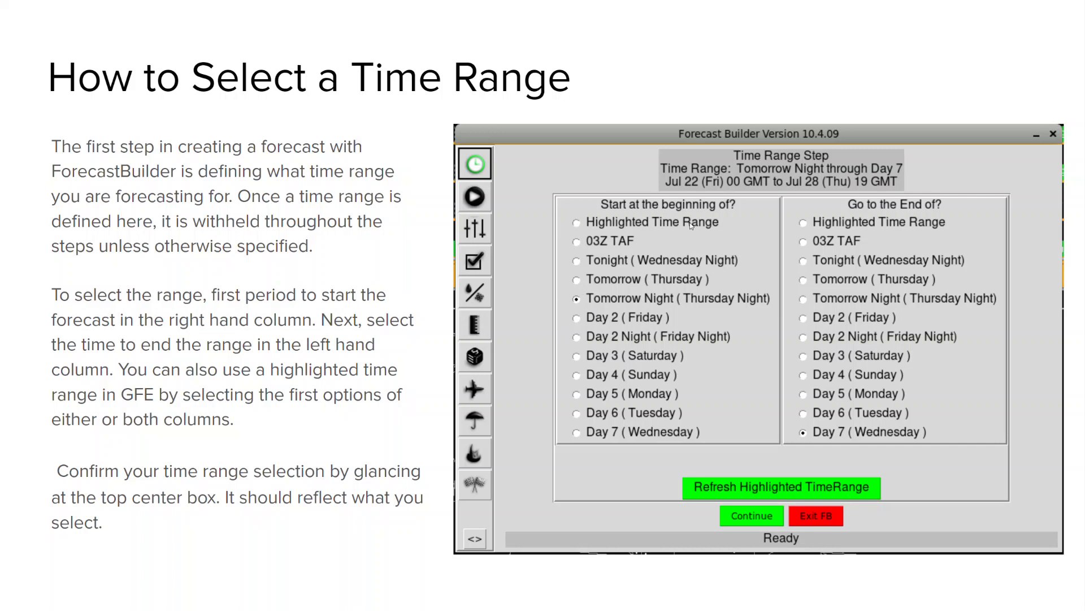
{"action": "mouse_move", "coordinate": [714, 221]}
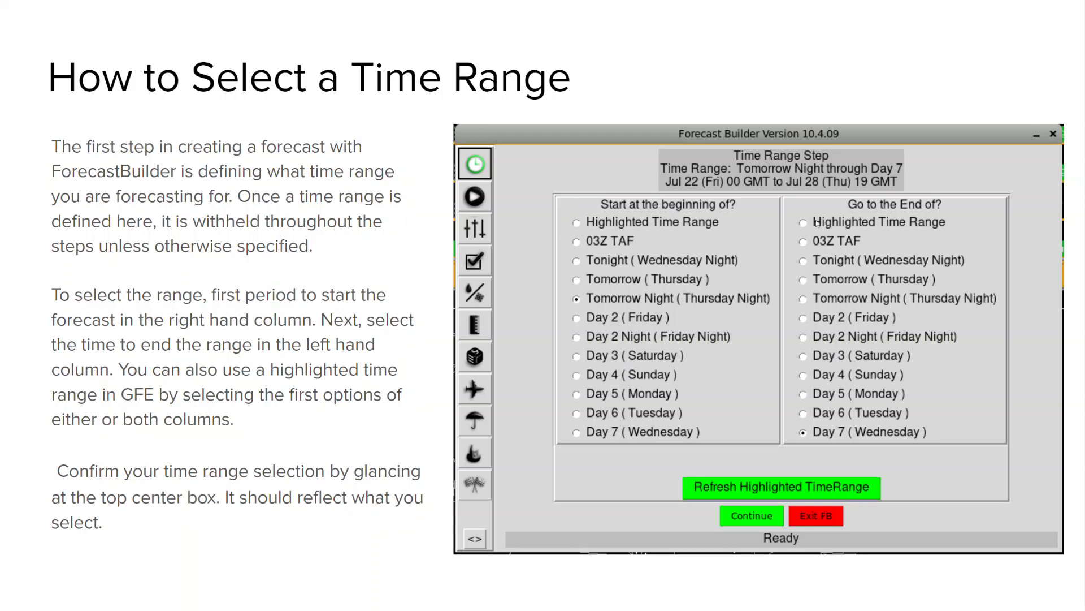
{"action": "mouse_move", "coordinate": [719, 274]}
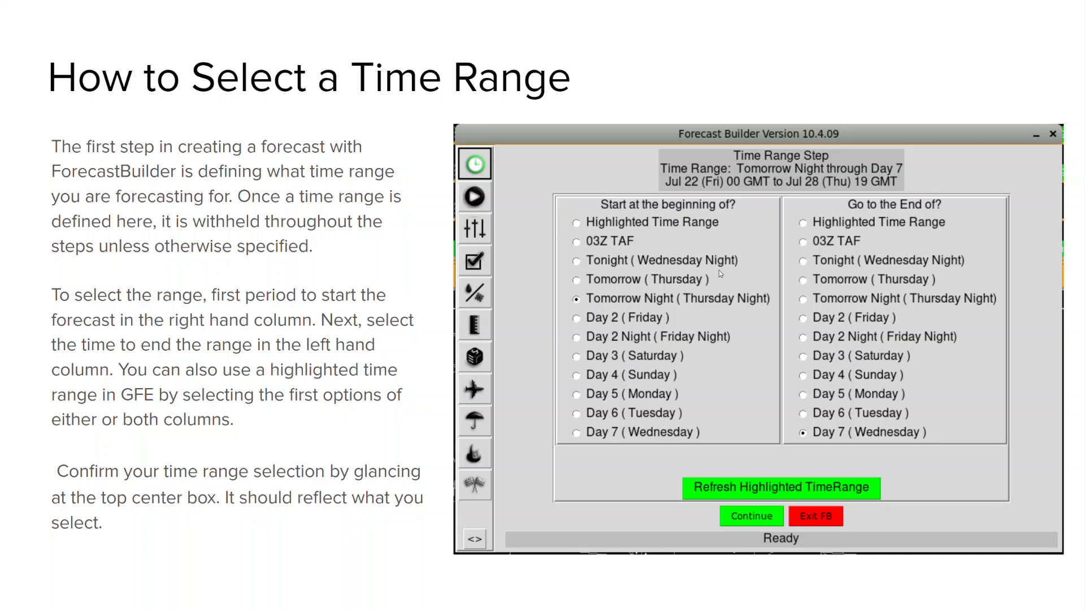
{"action": "mouse_move", "coordinate": [810, 389]}
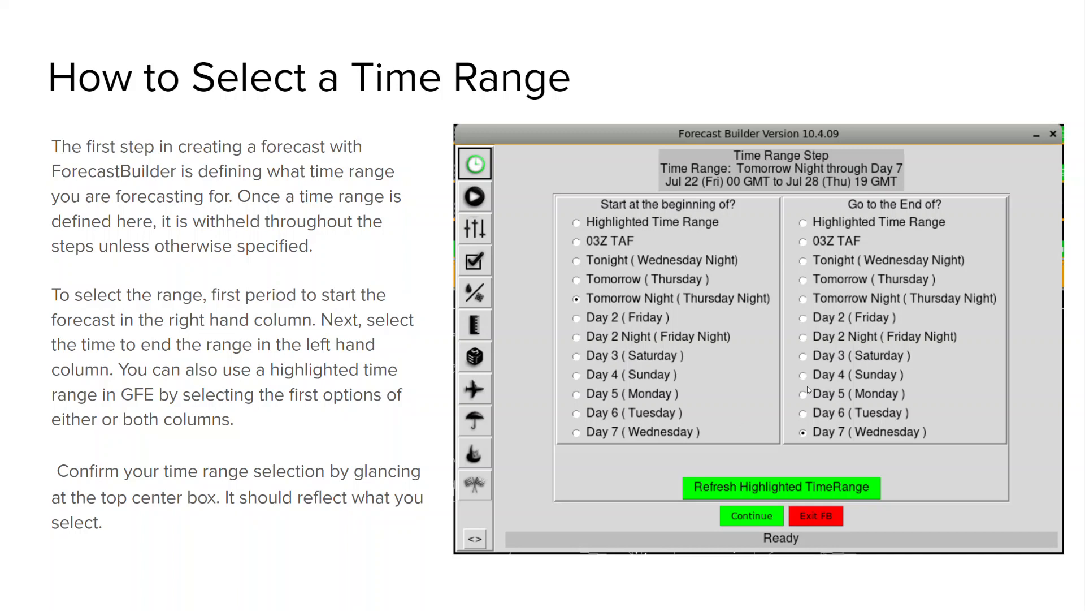
{"action": "mouse_move", "coordinate": [977, 179]}
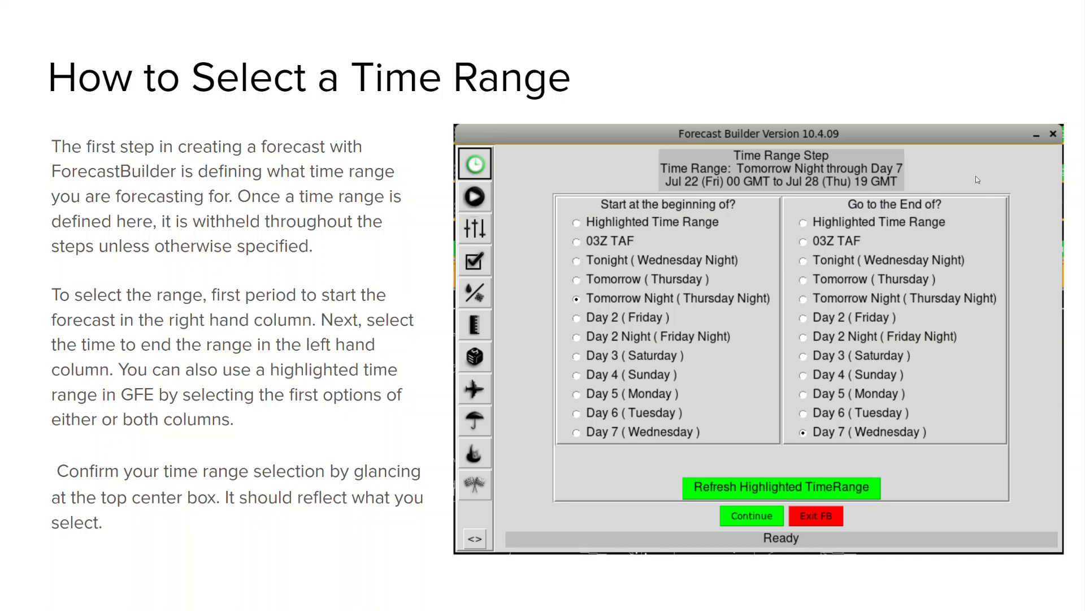
{"action": "mouse_move", "coordinate": [946, 173]}
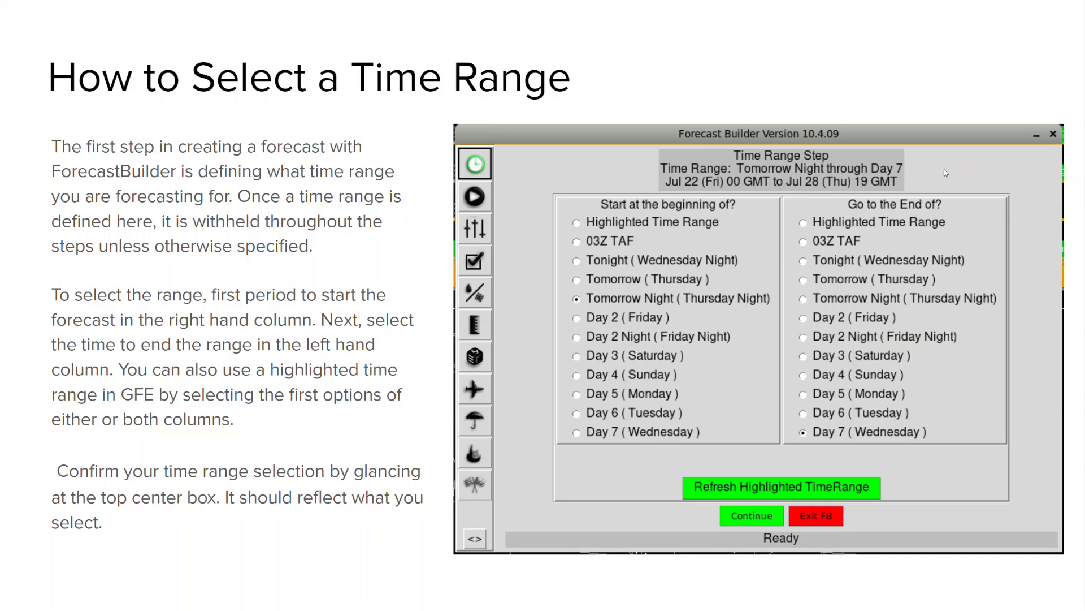
{"action": "mouse_move", "coordinate": [912, 173]}
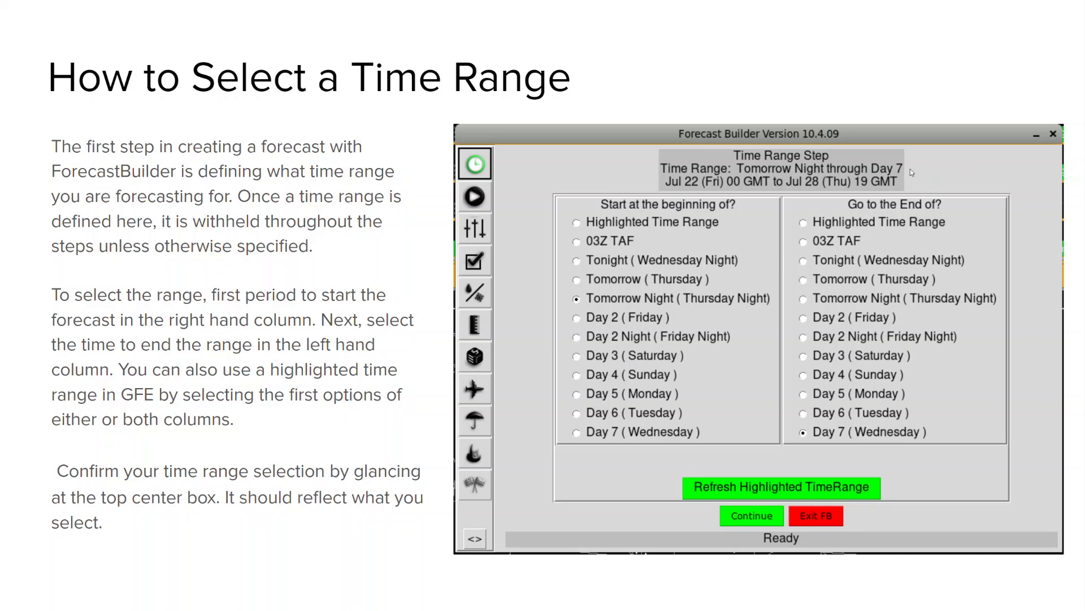
{"action": "mouse_move", "coordinate": [894, 176]}
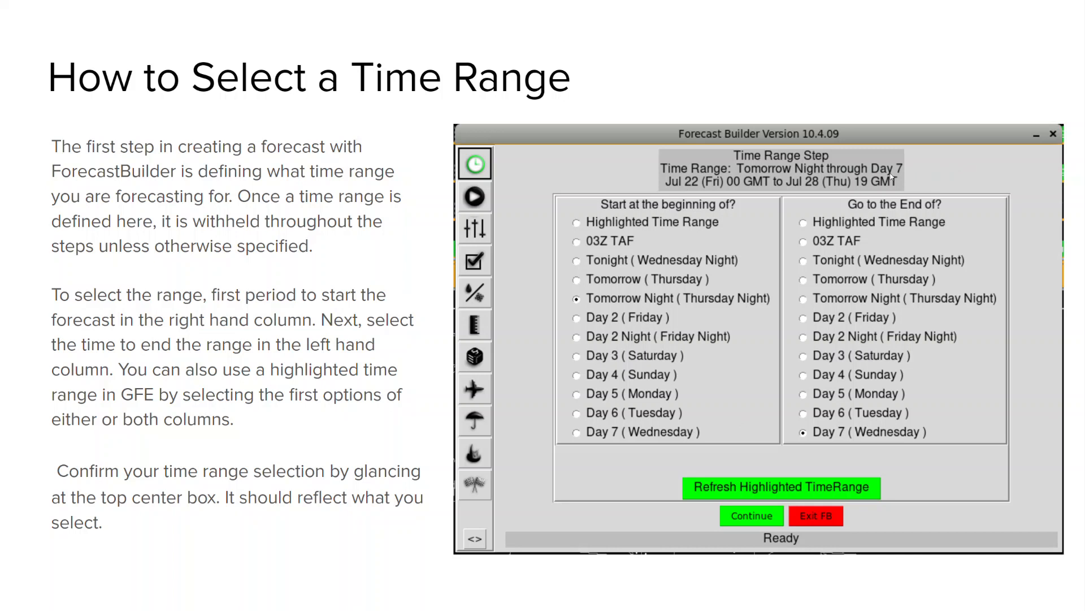